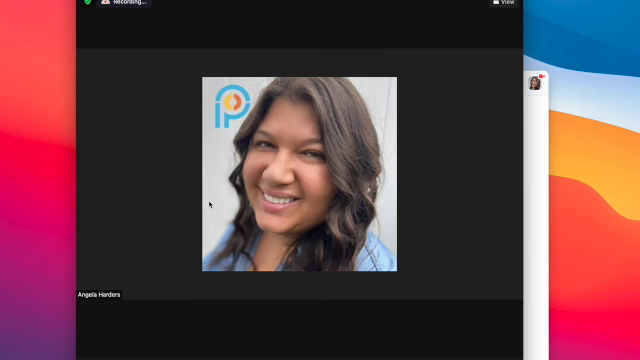
pyautogui.moveTo(278, 292)
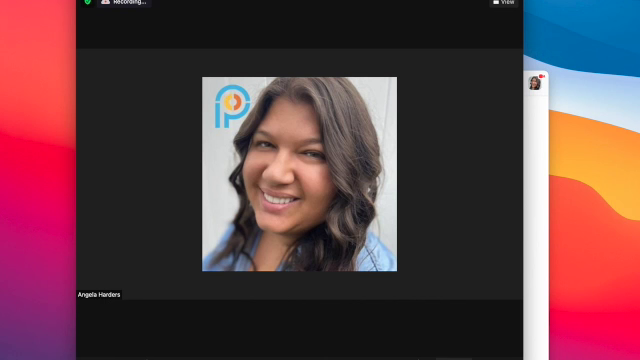
pyautogui.moveTo(512, 296)
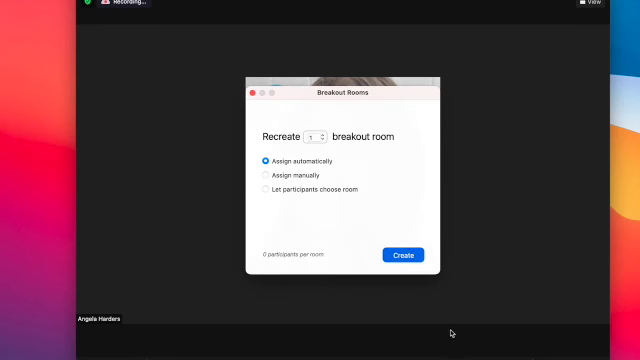
pyautogui.moveTo(488, 354)
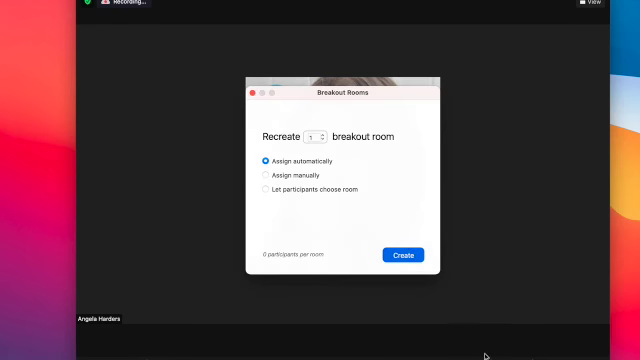
pyautogui.moveTo(448, 192)
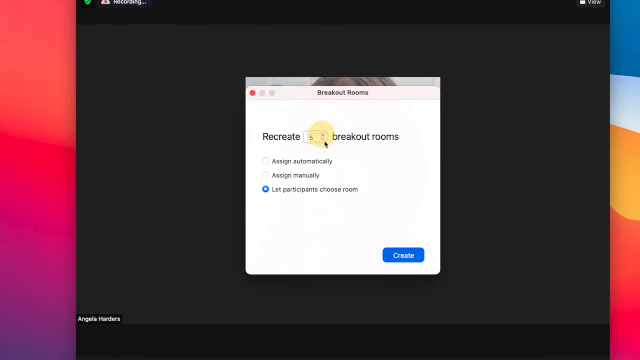
# Step: Create the breakout rooms with participants allowed to choose their own room
pyautogui.click(400, 254)
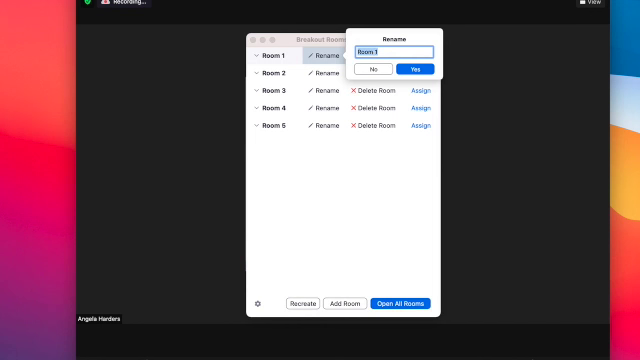
# Step: Name the first rooms Warm-Up and Formative Assignment
pyautogui.write('Warm-U')
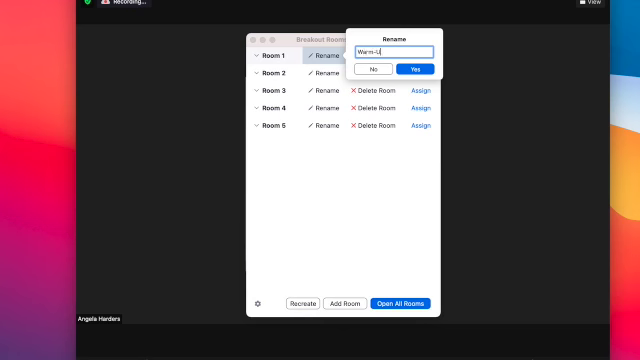
pyautogui.click(414, 64)
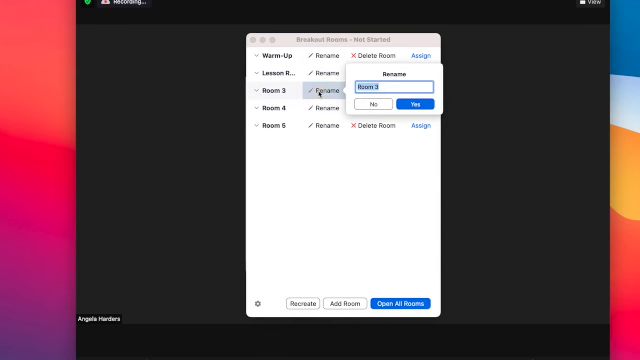
pyautogui.write('Formative Ass')
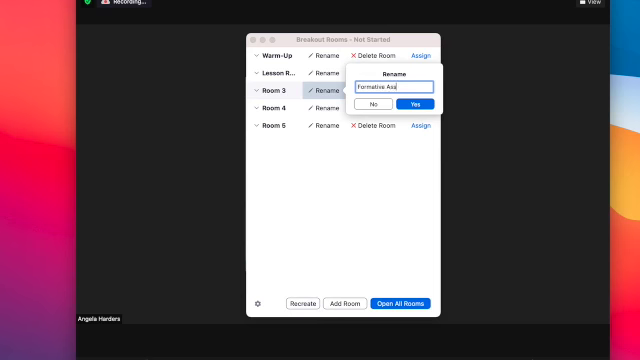
pyautogui.click(404, 104)
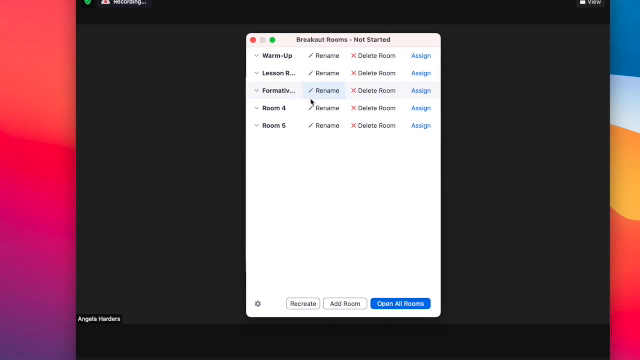
# Step: Name the fourth and fifth rooms Exit Ticket and Private Room
pyautogui.click(324, 104)
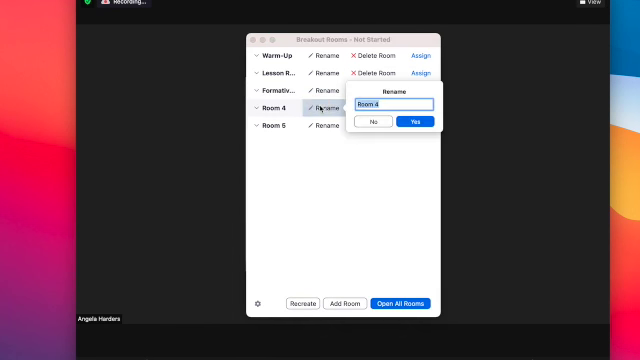
pyautogui.write('Exit Ticket')
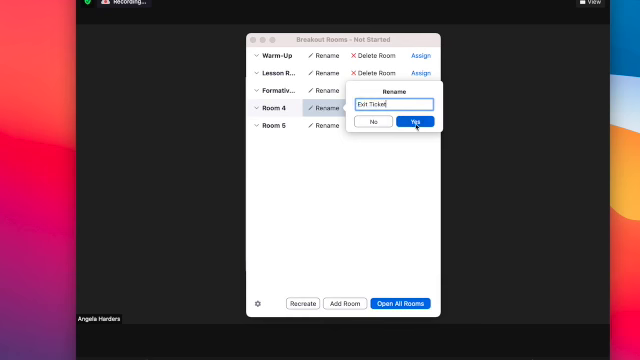
pyautogui.click(410, 120)
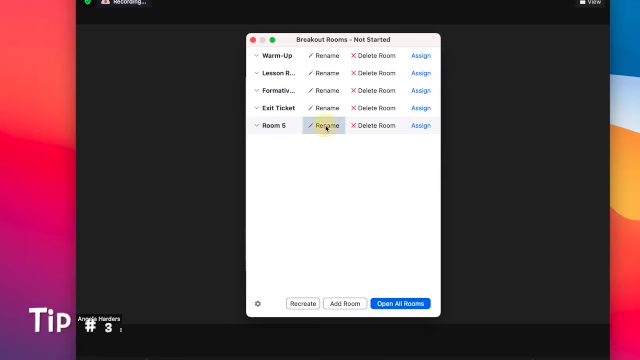
pyautogui.click(328, 128)
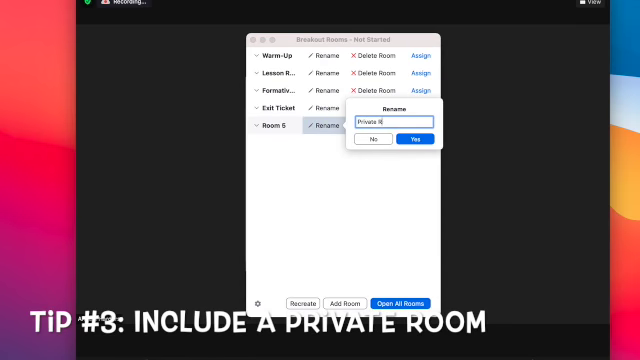
pyautogui.click(408, 140)
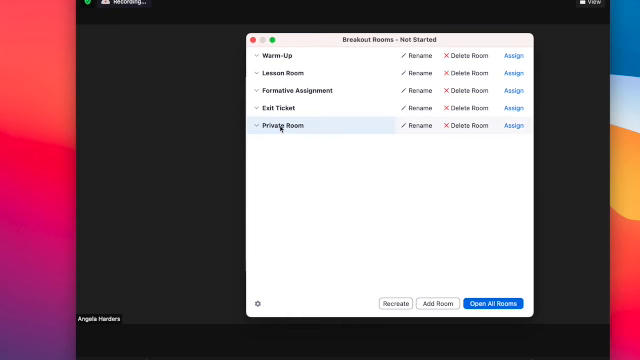
pyautogui.moveTo(278, 136)
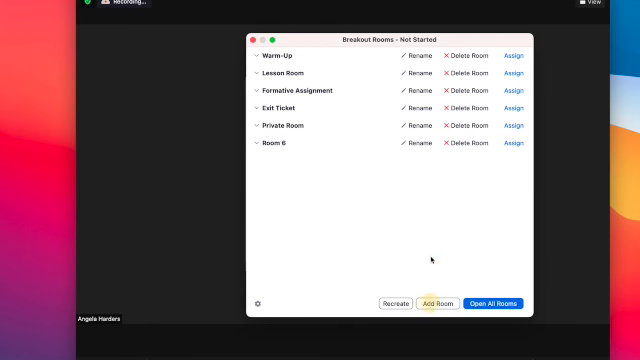
# Step: Begin renaming the new sixth room, clearing its default name for 'I'm DONE!'
pyautogui.click(412, 144)
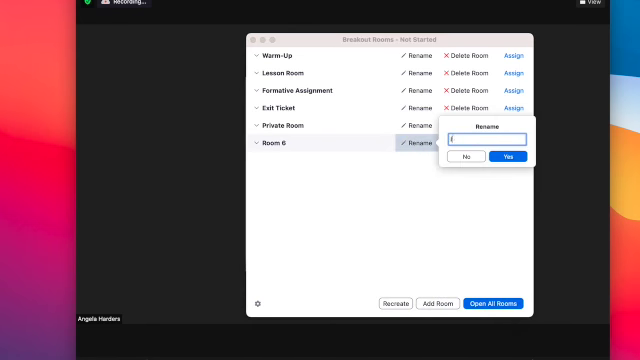
pyautogui.click(506, 158)
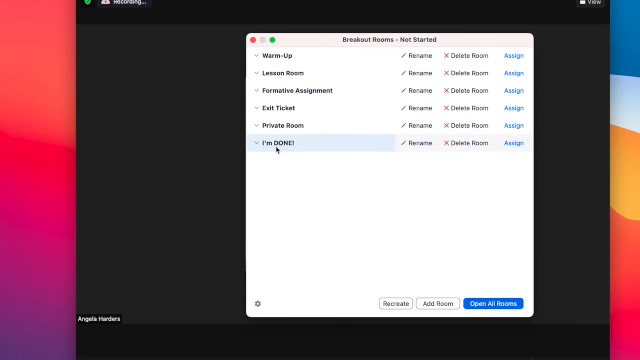
pyautogui.moveTo(298, 188)
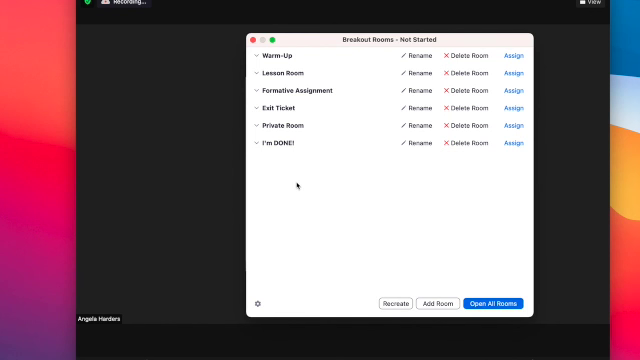
pyautogui.moveTo(336, 172)
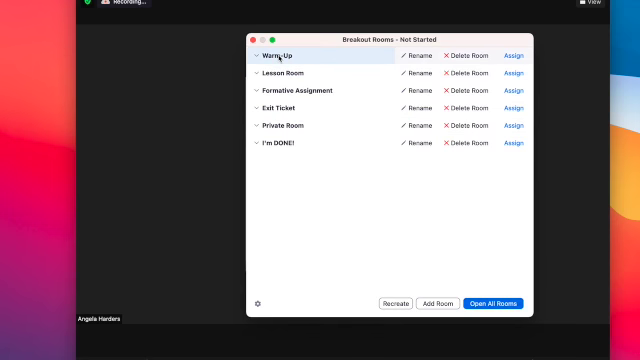
pyautogui.moveTo(288, 74)
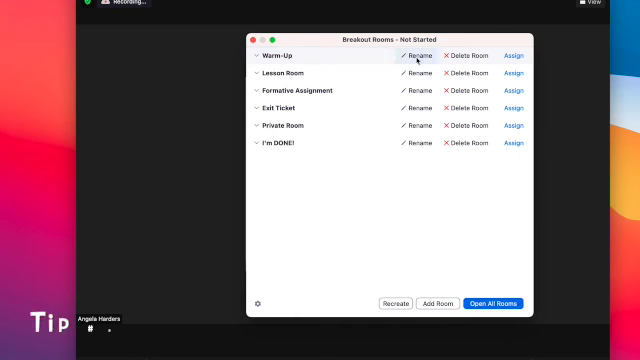
# Step: Add start times to the Warm-Up and Lesson Room (10:15 AM) names
pyautogui.click(408, 56)
pyautogui.write('Warm-Up (10:00 AM)')
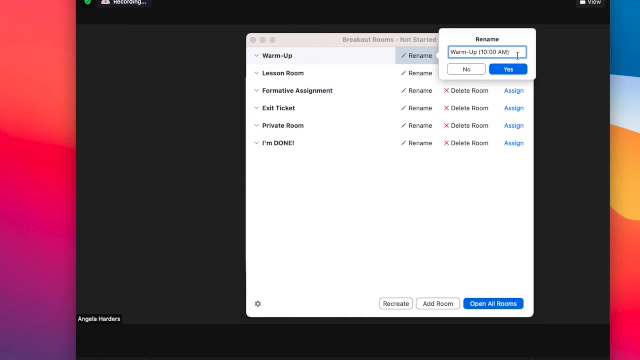
pyautogui.click(508, 68)
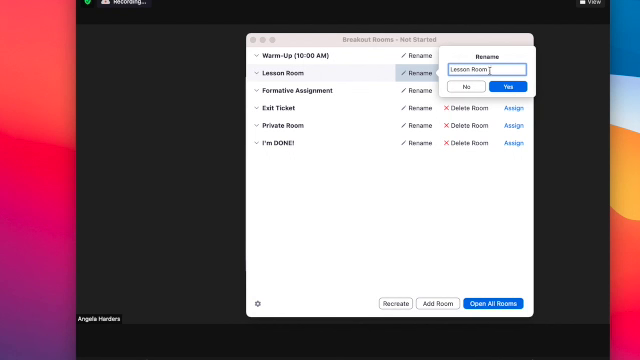
pyautogui.write('(10:15')
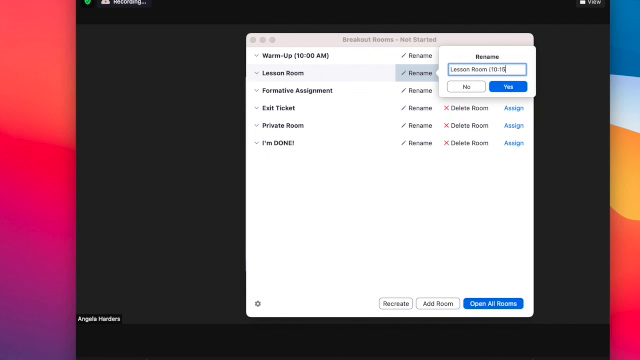
pyautogui.click(516, 86)
pyautogui.write('(10:35 AM)')
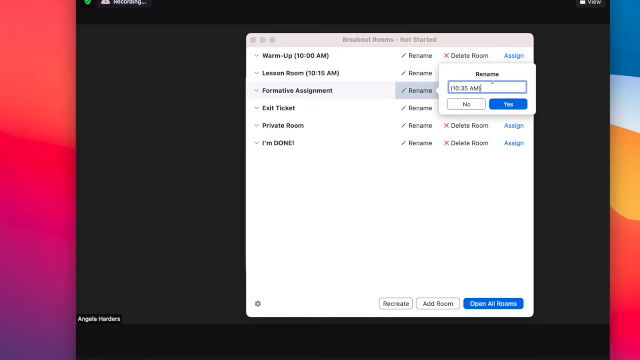
# Step: Rename Formation Assignment to include its 10:35 AM start time
pyautogui.click(514, 100)
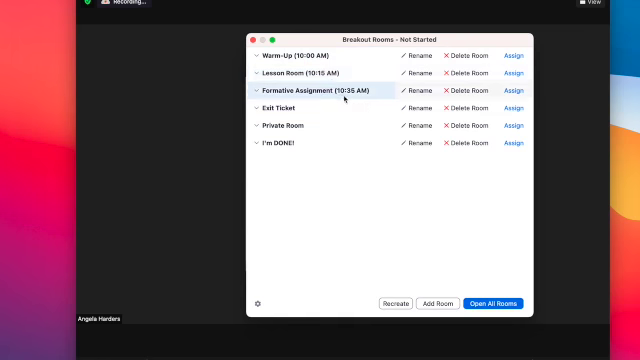
pyautogui.click(302, 56)
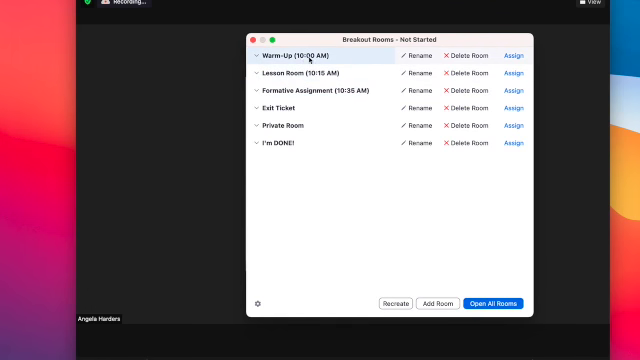
pyautogui.click(310, 72)
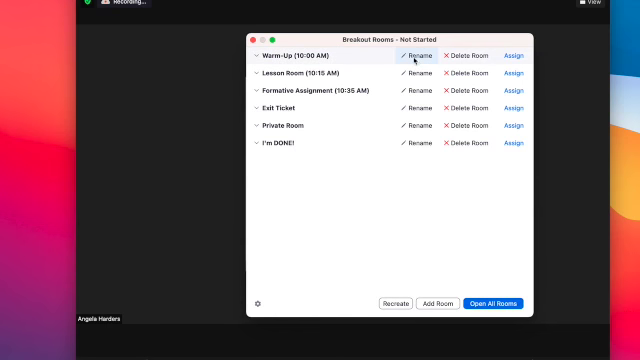
# Step: Rename the first two rooms Vocabulary and Fill in the Blank
pyautogui.click(408, 54)
pyautogui.write('Vocabular')
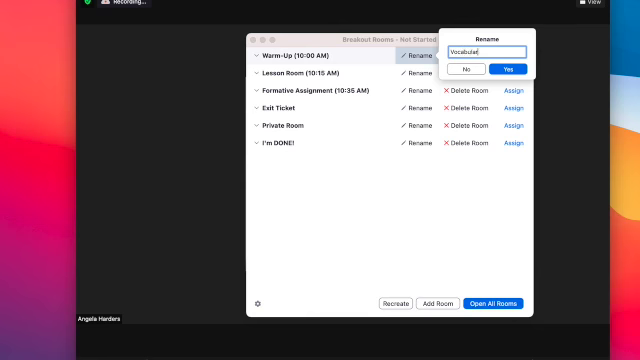
pyautogui.click(504, 68)
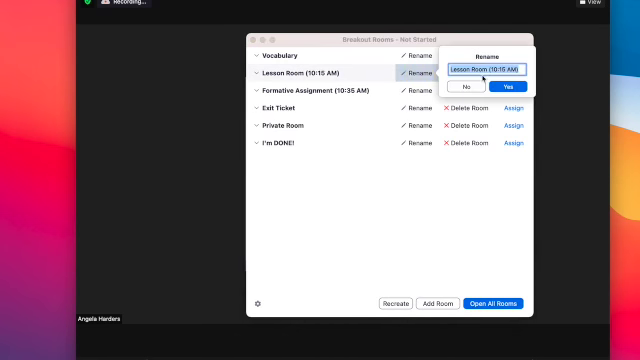
pyautogui.write('Fill in the')
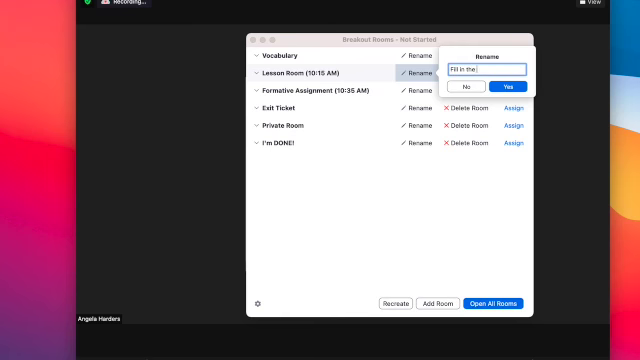
pyautogui.click(520, 86)
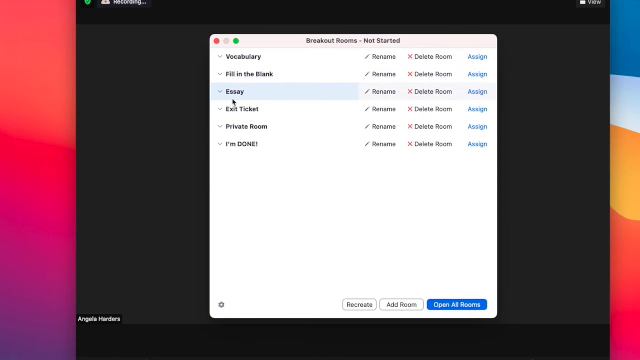
pyautogui.moveTo(264, 70)
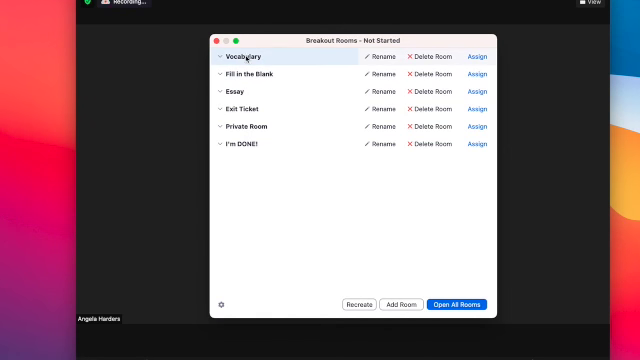
# Step: Begin renaming the Vocabulary room with Summative 1 as its new name
pyautogui.click(260, 74)
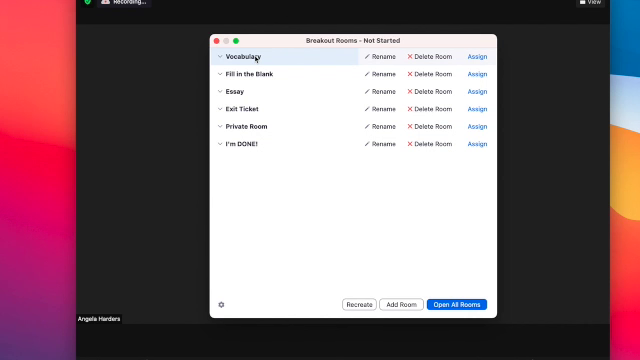
pyautogui.moveTo(256, 56)
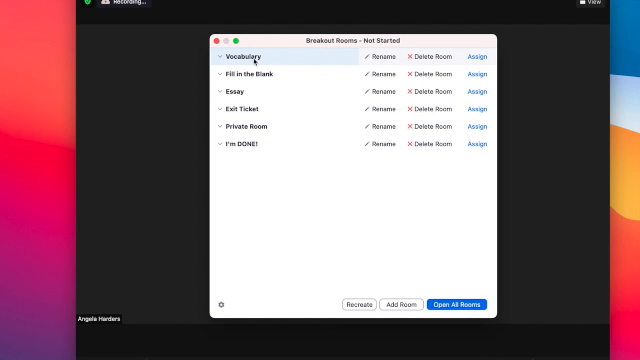
pyautogui.moveTo(304, 62)
pyautogui.write('Summative:')
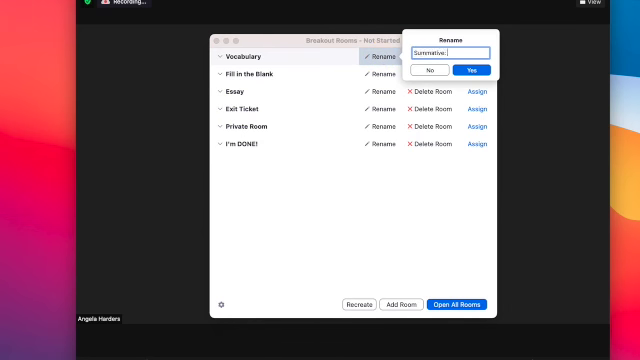
# Step: Save Summative 1, then rename Fill in the Blank to Formative 1 - 20 pts
pyautogui.click(474, 68)
pyautogui.write('Fi')
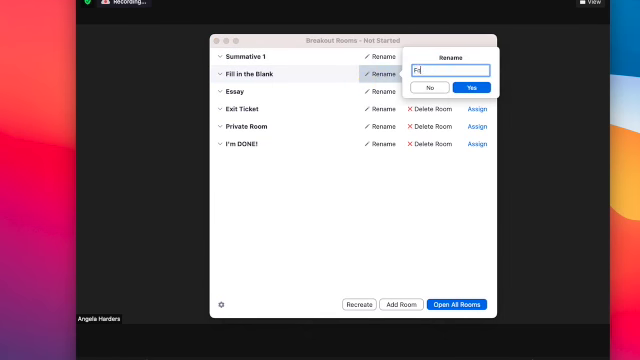
pyautogui.write('ormative 1 - 2')
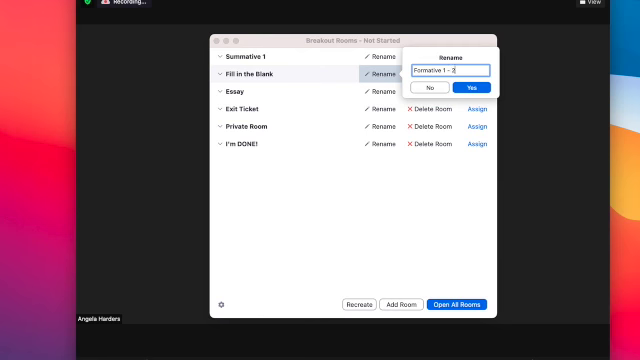
pyautogui.click(472, 88)
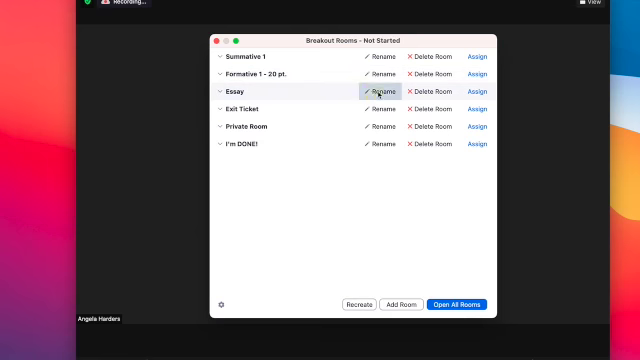
# Step: Rename the Essay room to Formative 2 - 10 pts
pyautogui.click(376, 92)
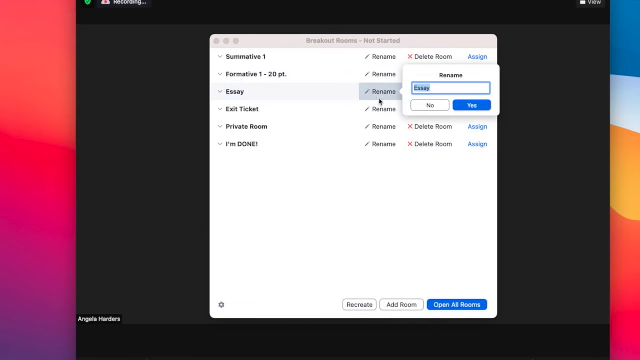
pyautogui.write('Formative 2 - 10 pts')
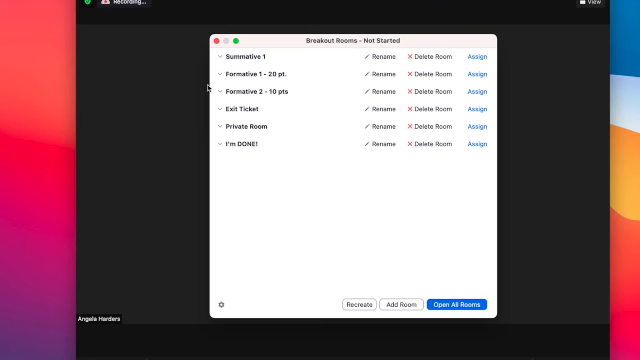
pyautogui.moveTo(186, 92)
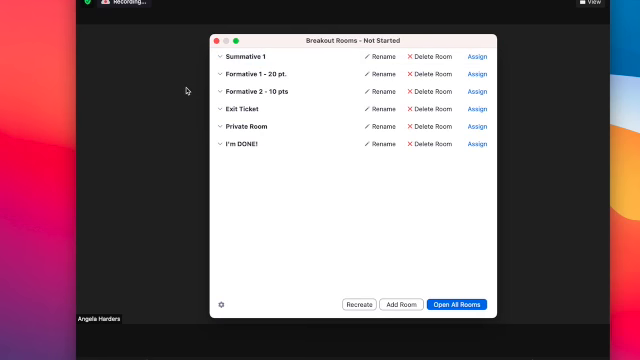
pyautogui.moveTo(170, 96)
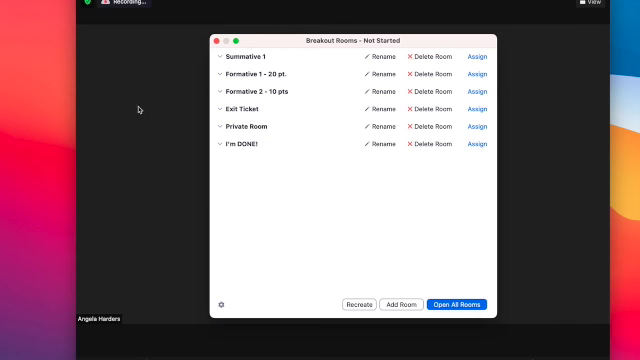
pyautogui.moveTo(108, 122)
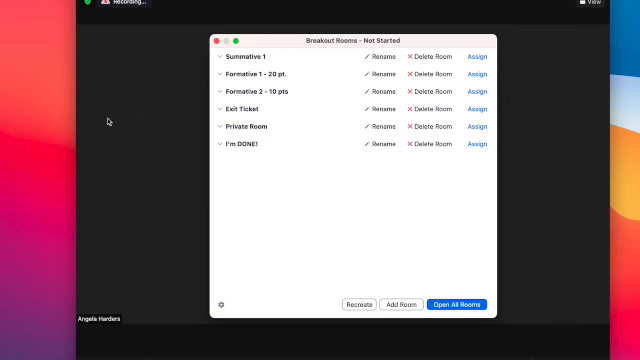